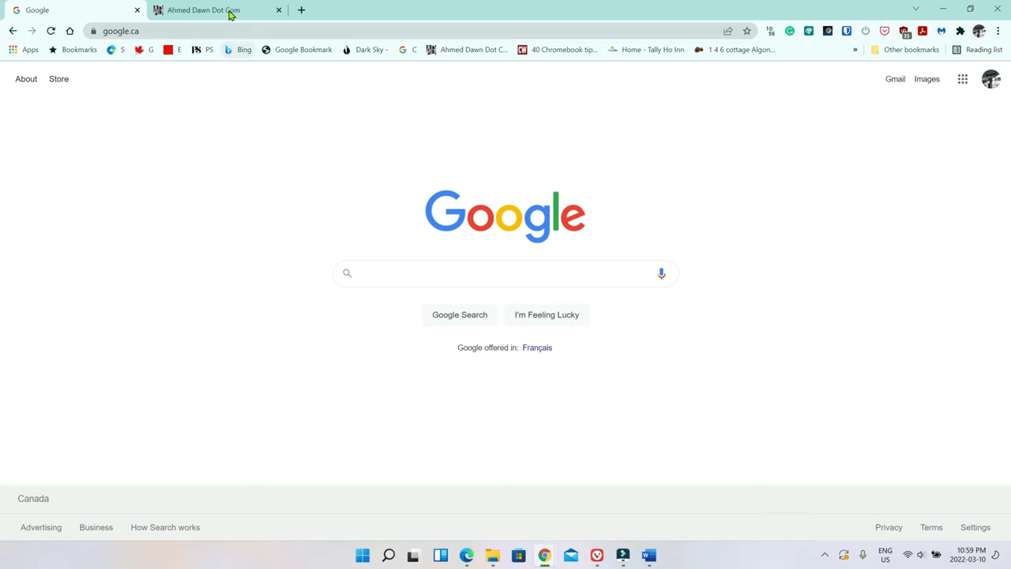
mouse_move(224, 10)
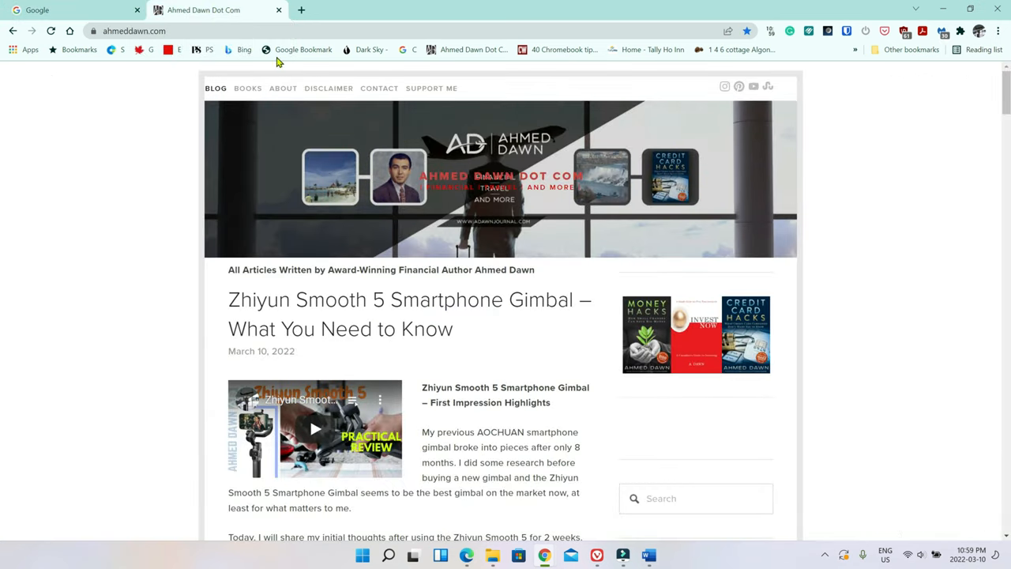
mouse_move(462, 229)
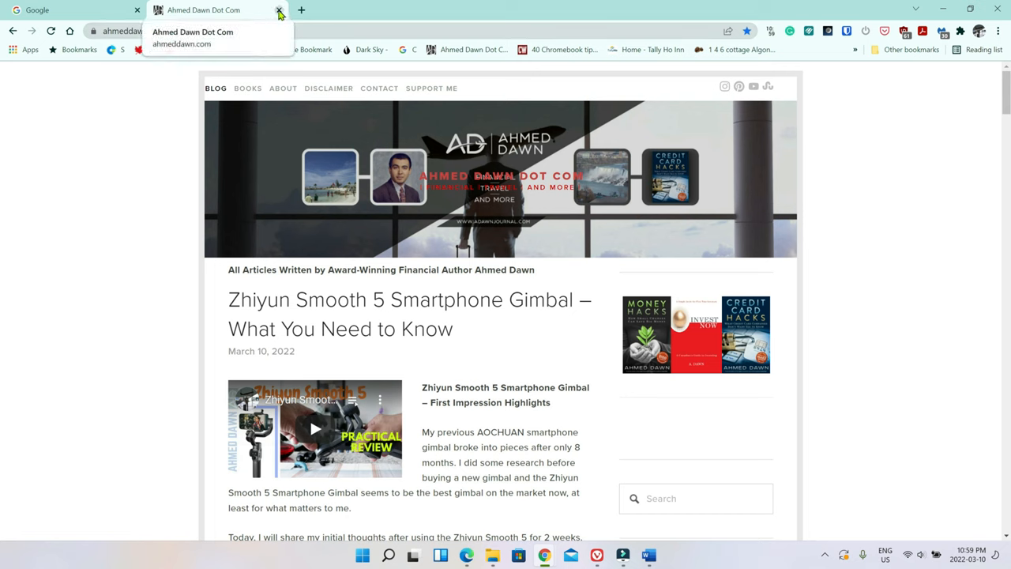
- Close the Ahmed Dawn Dot Com tab, leaving only the Google tab
left_click(276, 9)
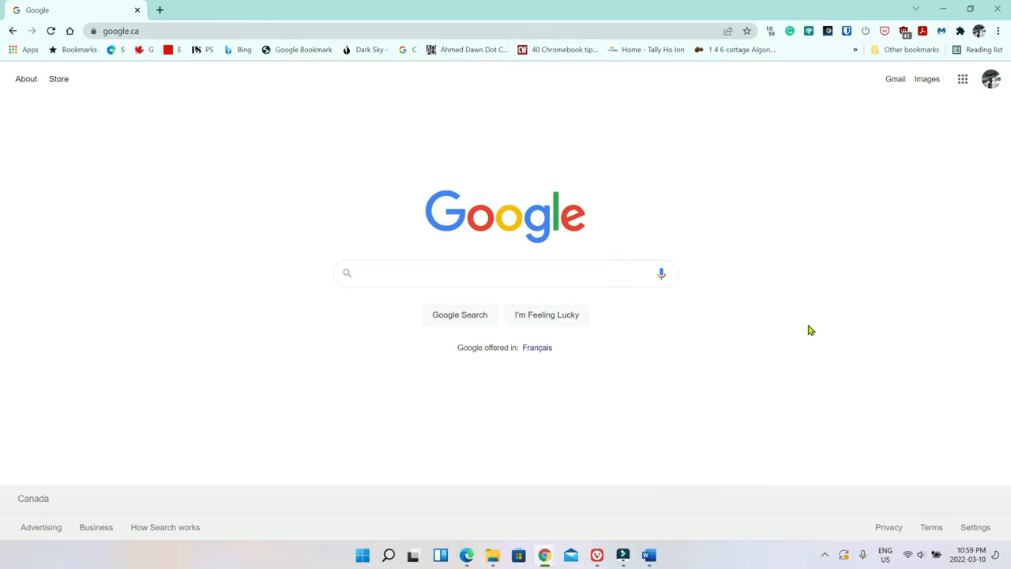
mouse_move(674, 221)
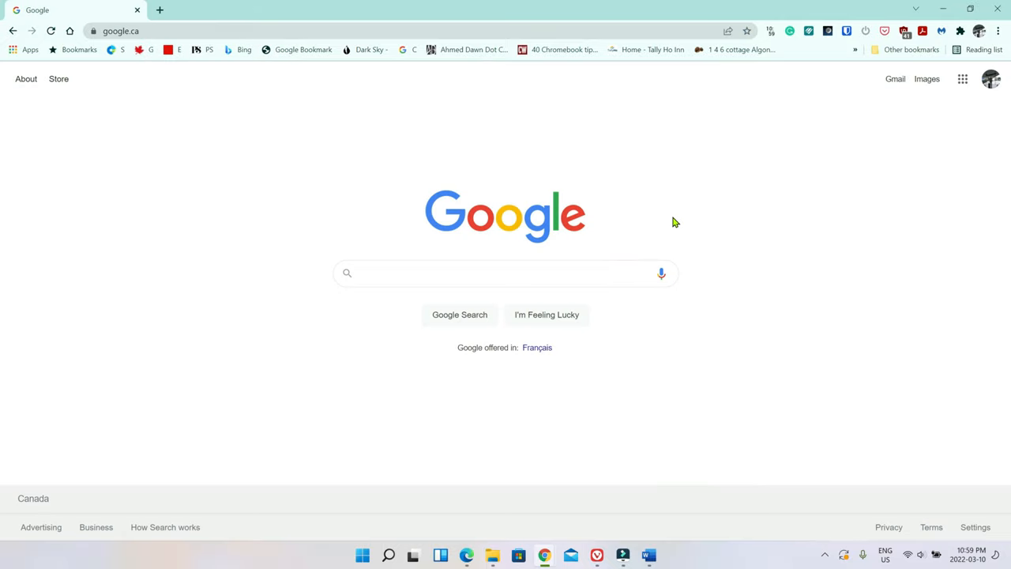
mouse_move(666, 219)
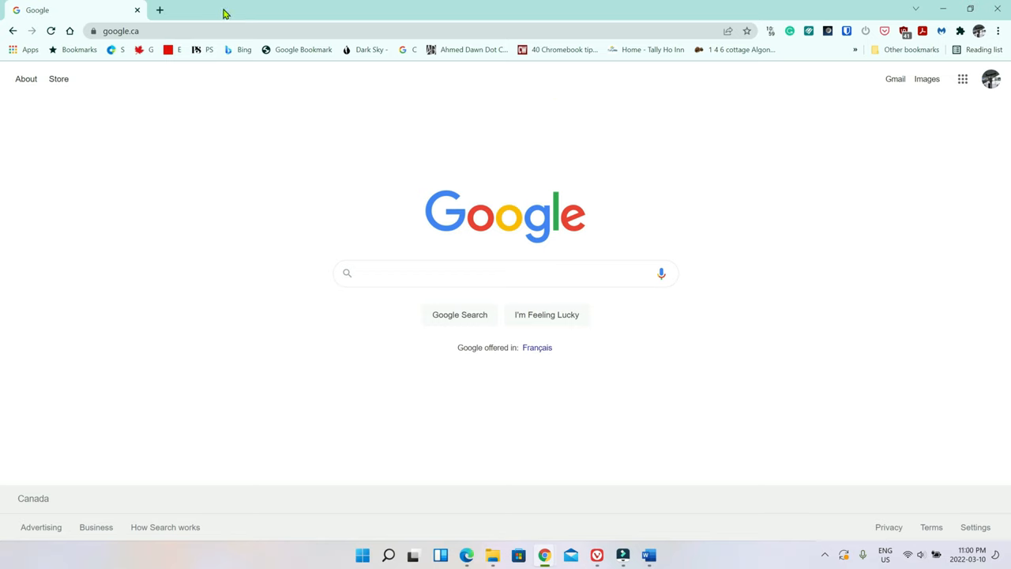
mouse_move(591, 15)
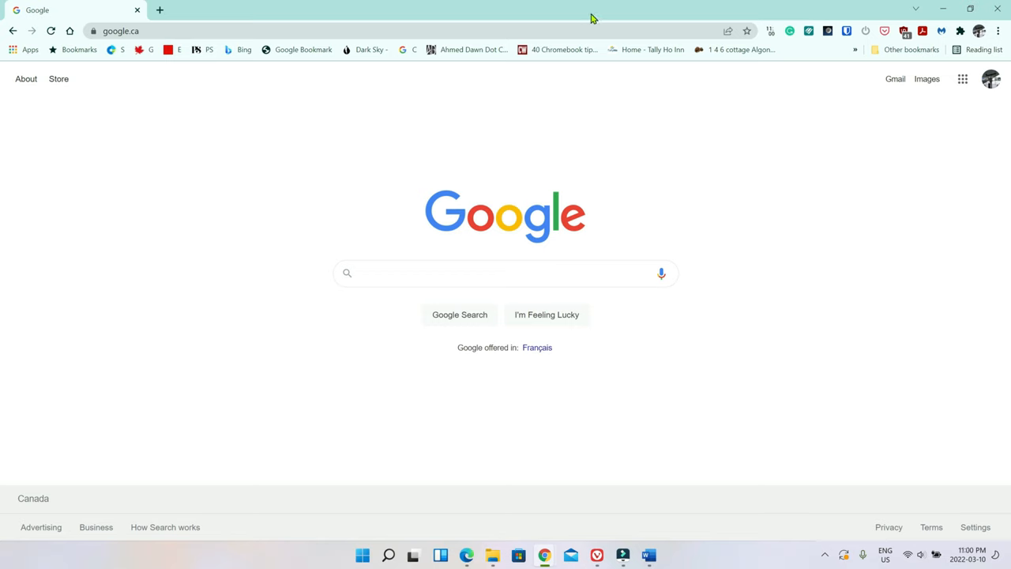
mouse_move(550, 16)
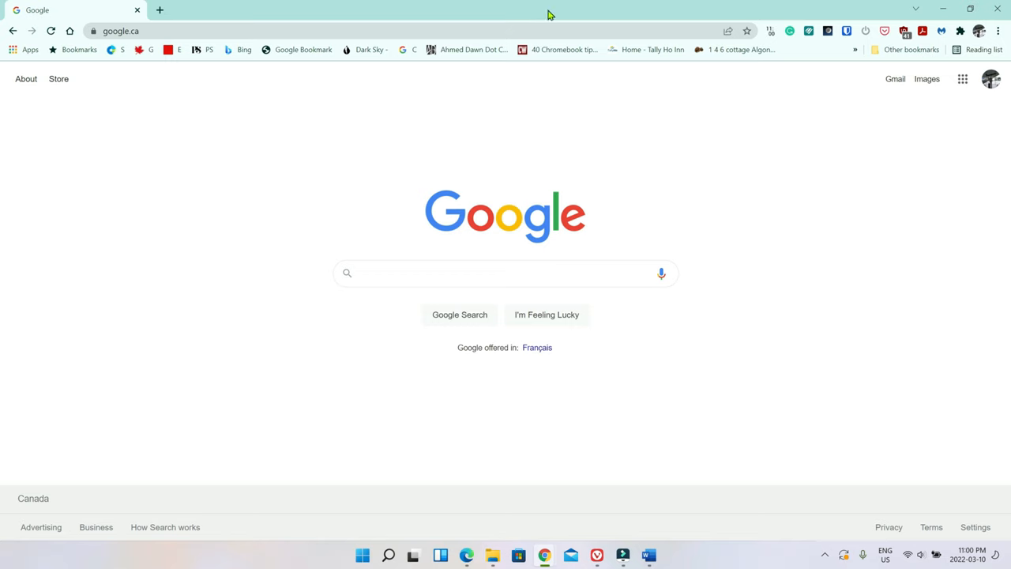
mouse_move(532, 22)
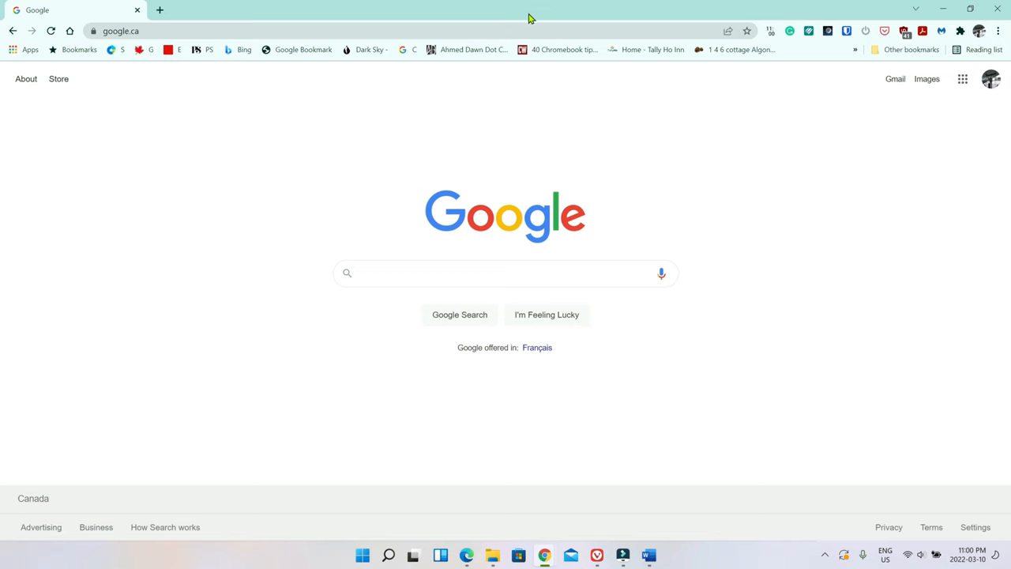
- Restore the closed Ahmed Dawn Dot Com tab via the tab strip's Reopen closed tab
right_click(529, 17)
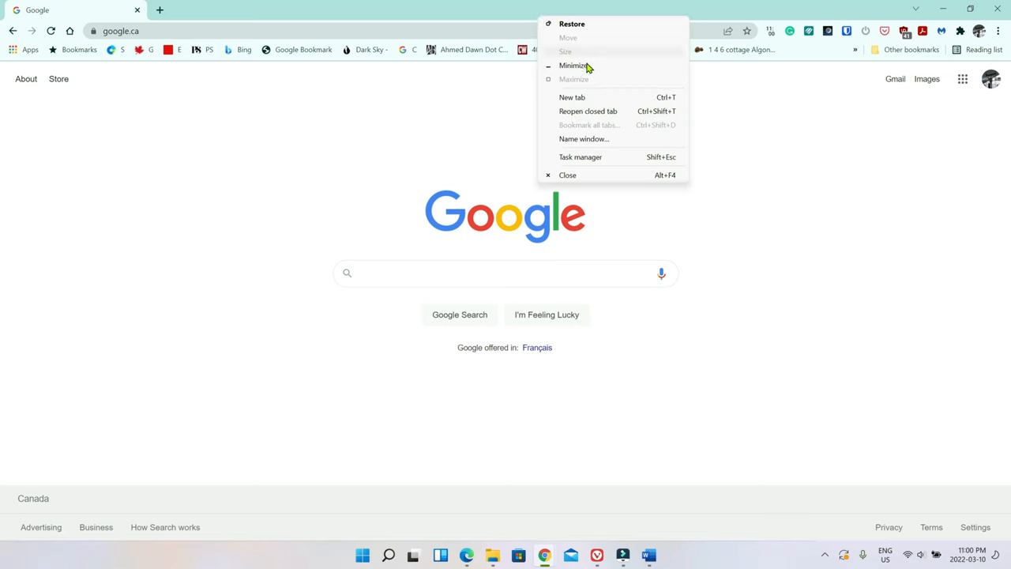
mouse_move(575, 111)
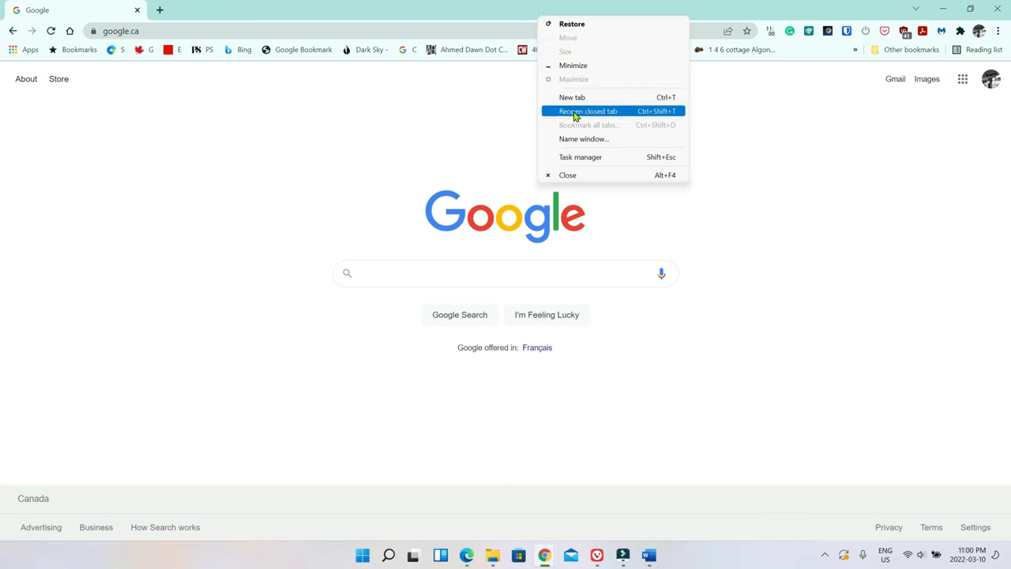
mouse_move(595, 117)
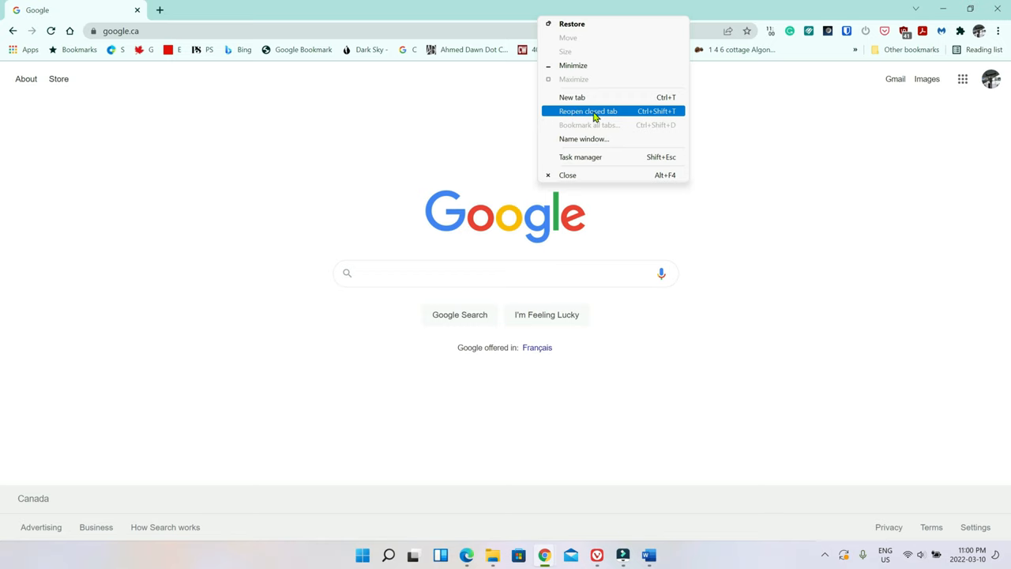
left_click(591, 110)
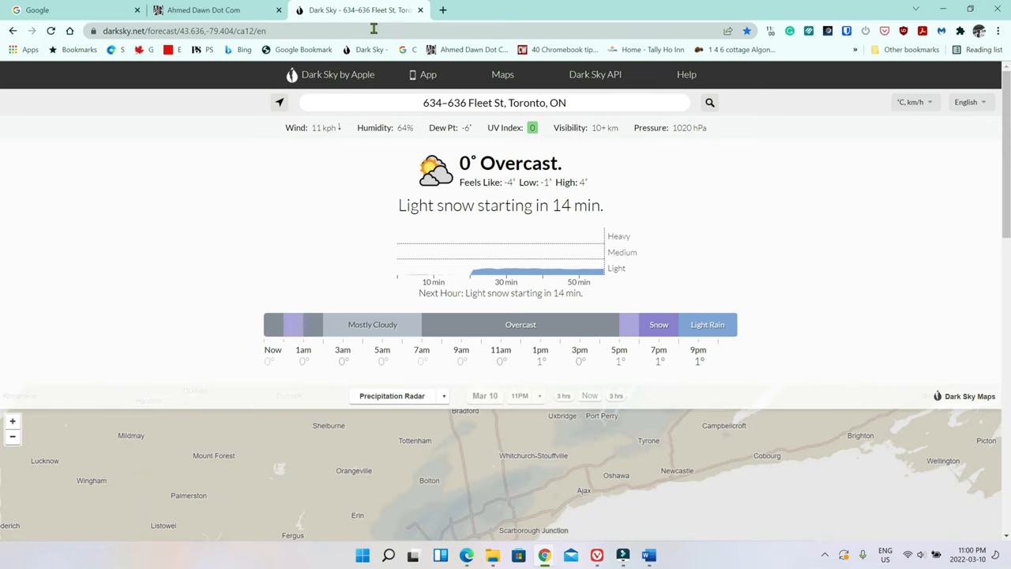
mouse_move(356, 10)
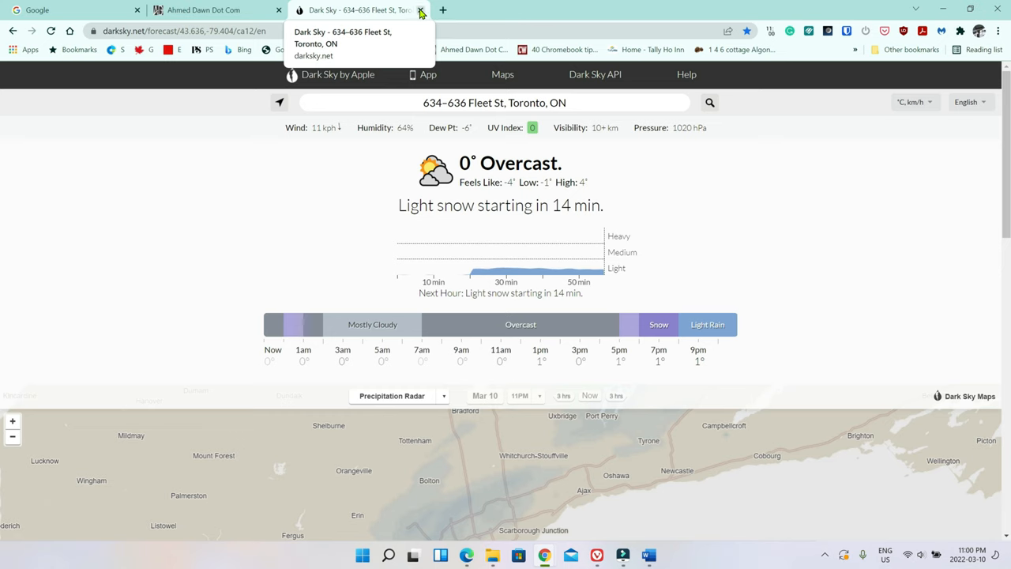
- Close the Dark Sky Toronto forecast tab
left_click(420, 9)
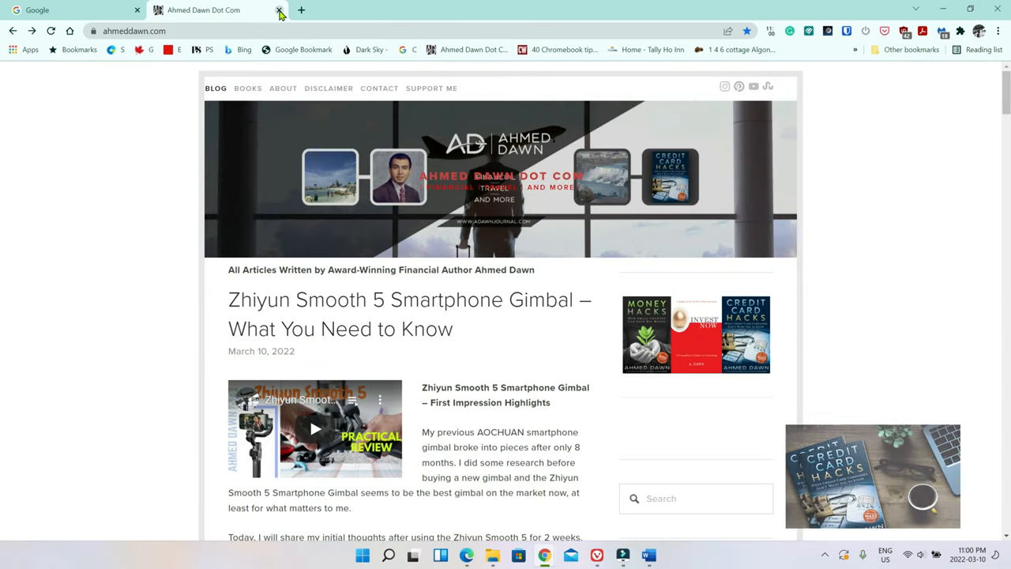
mouse_move(221, 9)
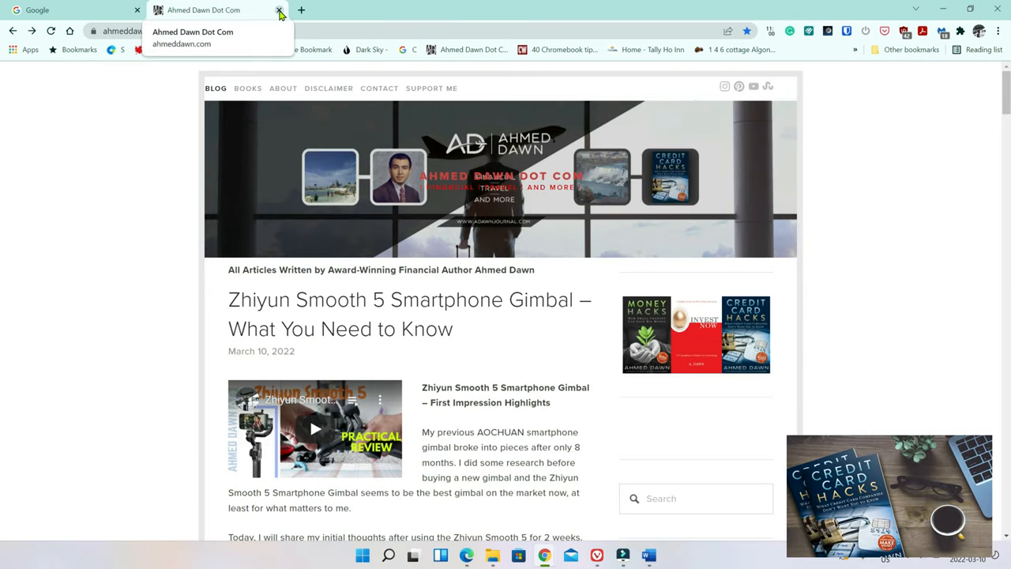
- Close the Ahmed Dawn Dot Com tab again and bring up the tab-strip context menu
left_click(278, 10)
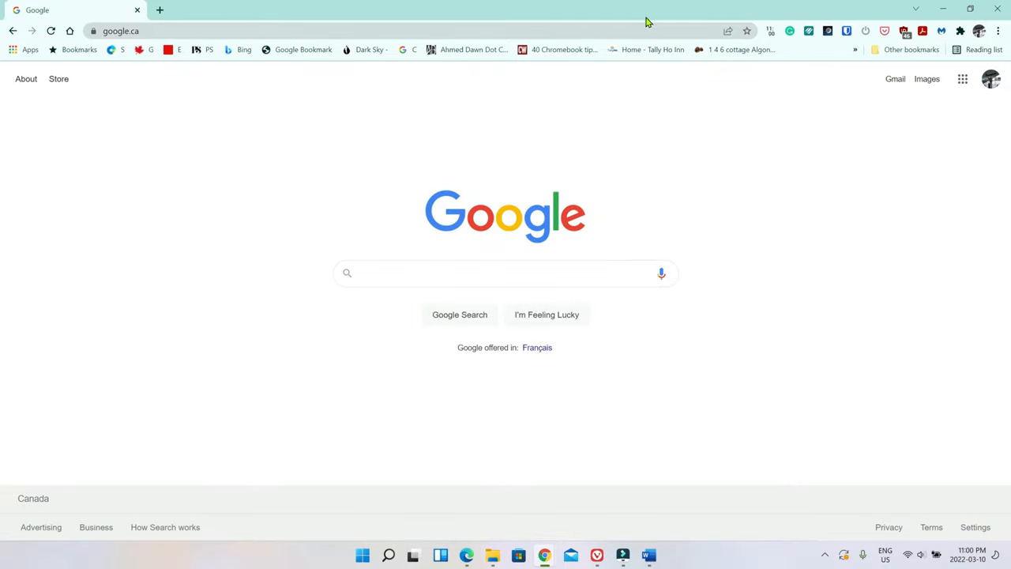
right_click(647, 19)
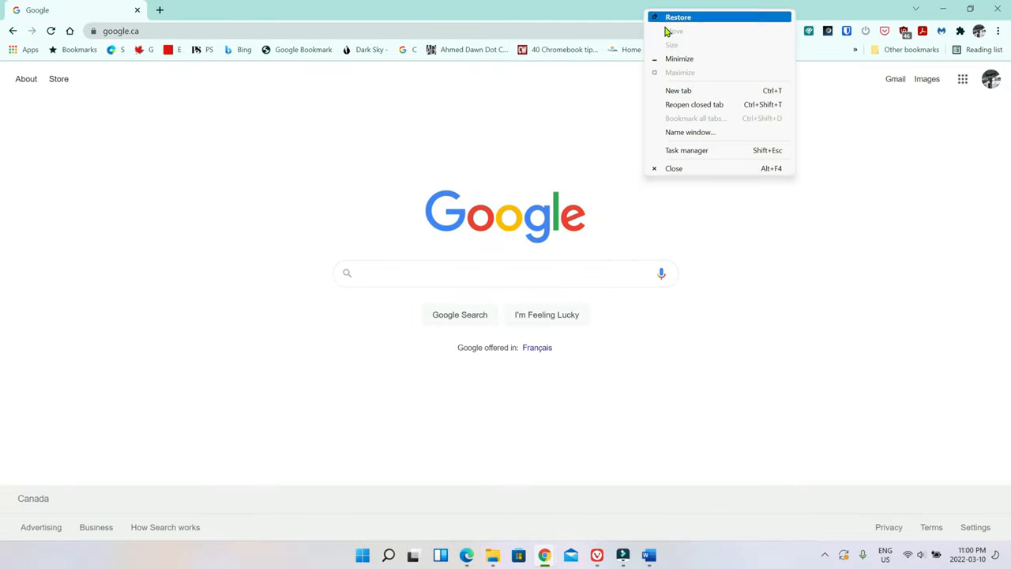
mouse_move(692, 105)
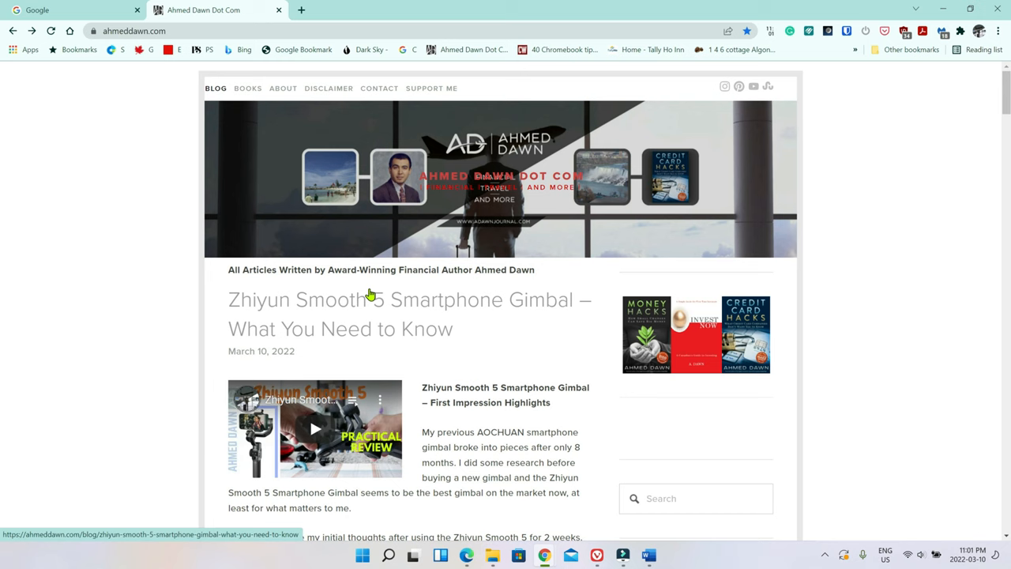
mouse_move(613, 283)
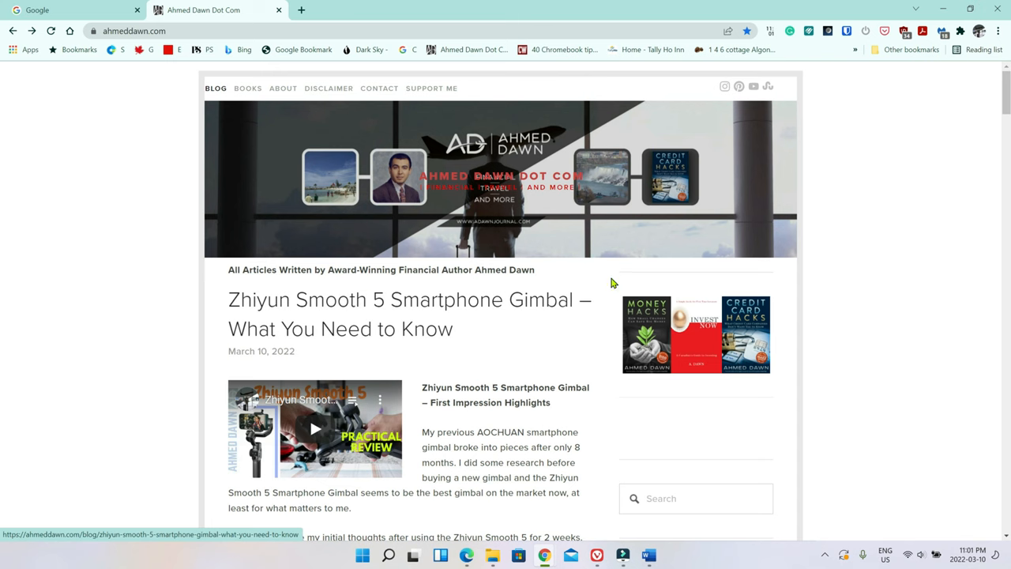
mouse_move(924, 271)
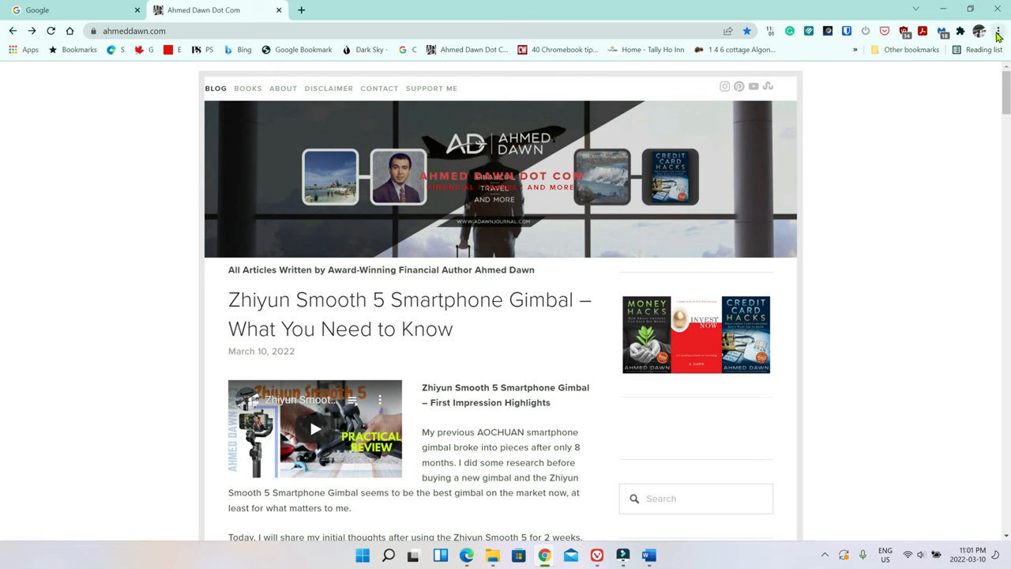
mouse_move(999, 32)
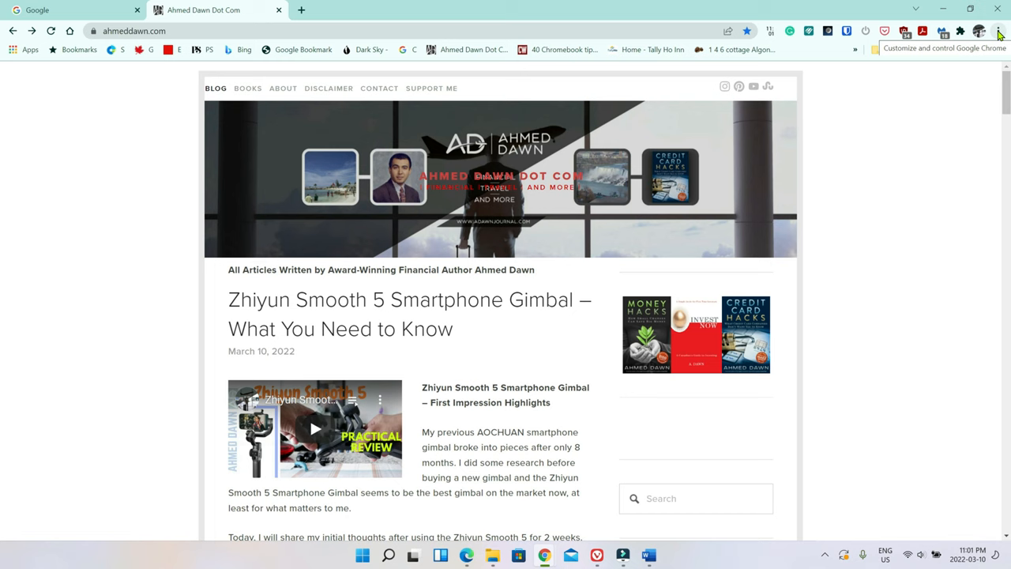
- Show Chrome's History list of recently closed pages from the three-dot menu
left_click(997, 32)
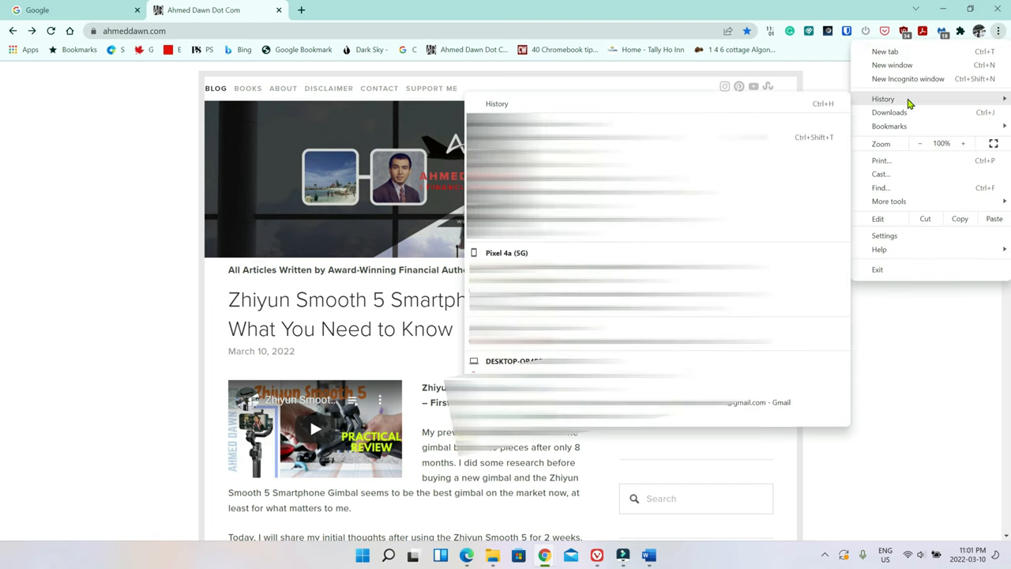
mouse_move(742, 101)
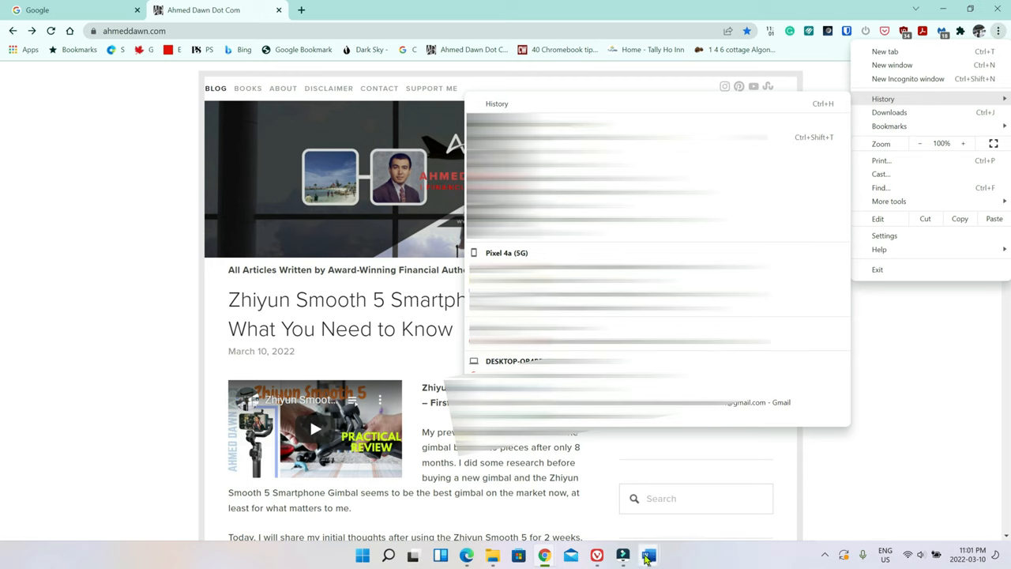
- Bring up the Word note titled 'Reopen closed tab' with its shortcut
left_click(648, 553)
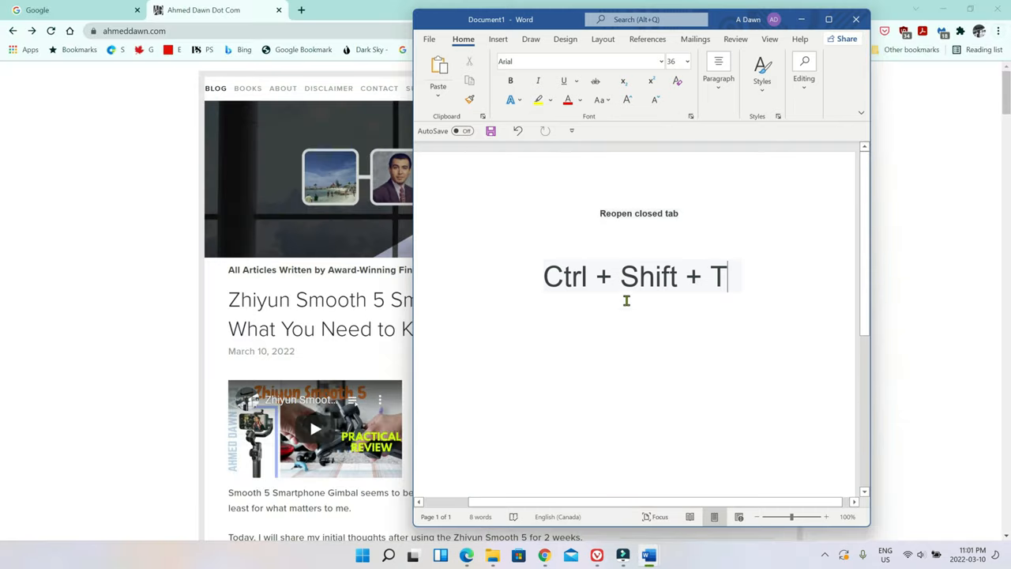
mouse_move(646, 224)
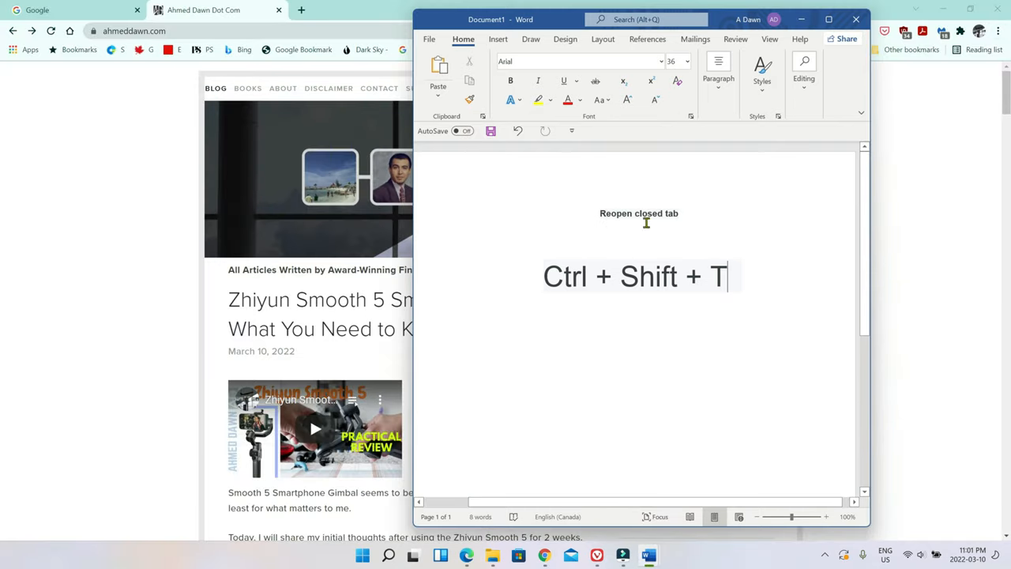
mouse_move(728, 284)
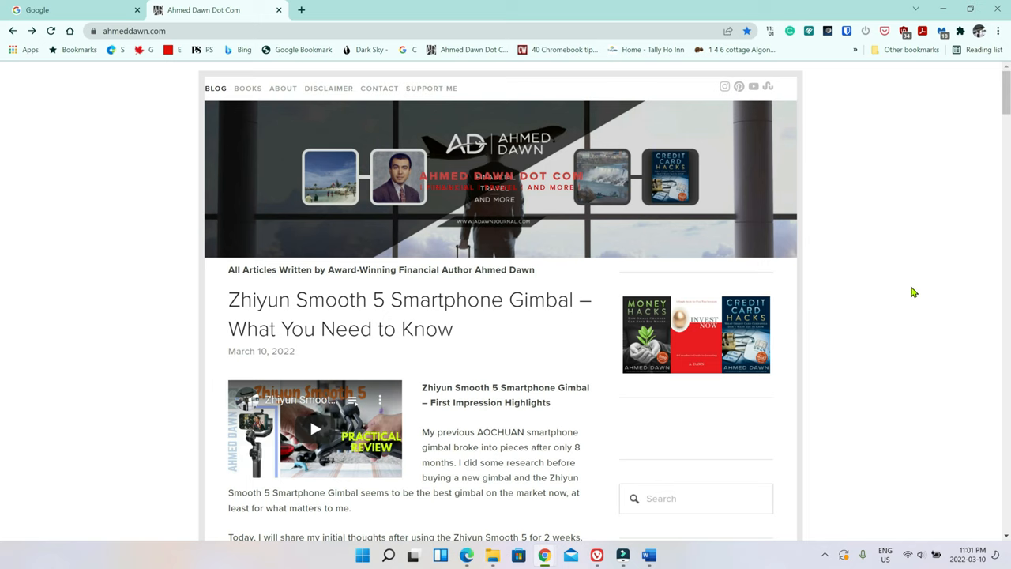
mouse_move(918, 292)
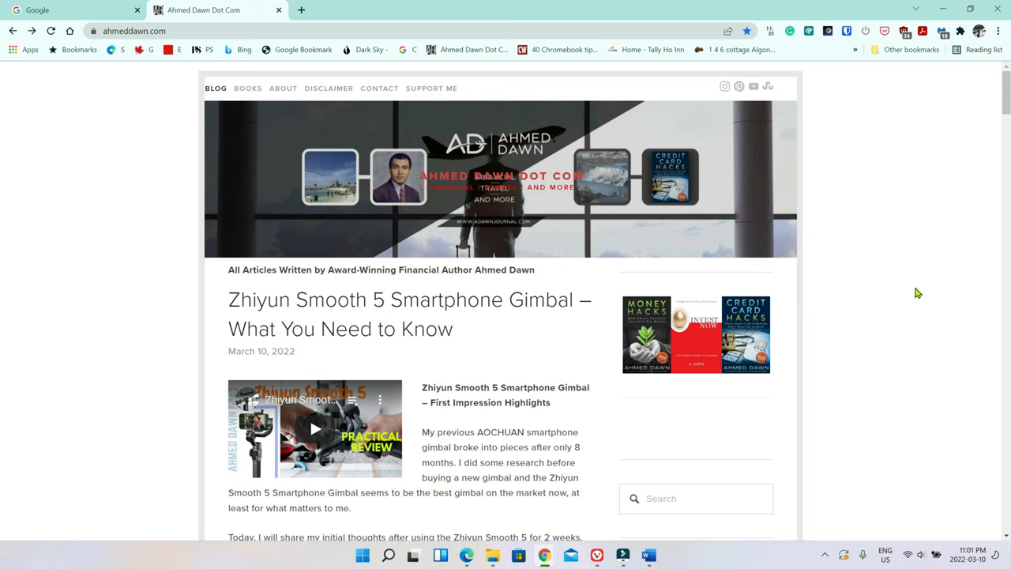